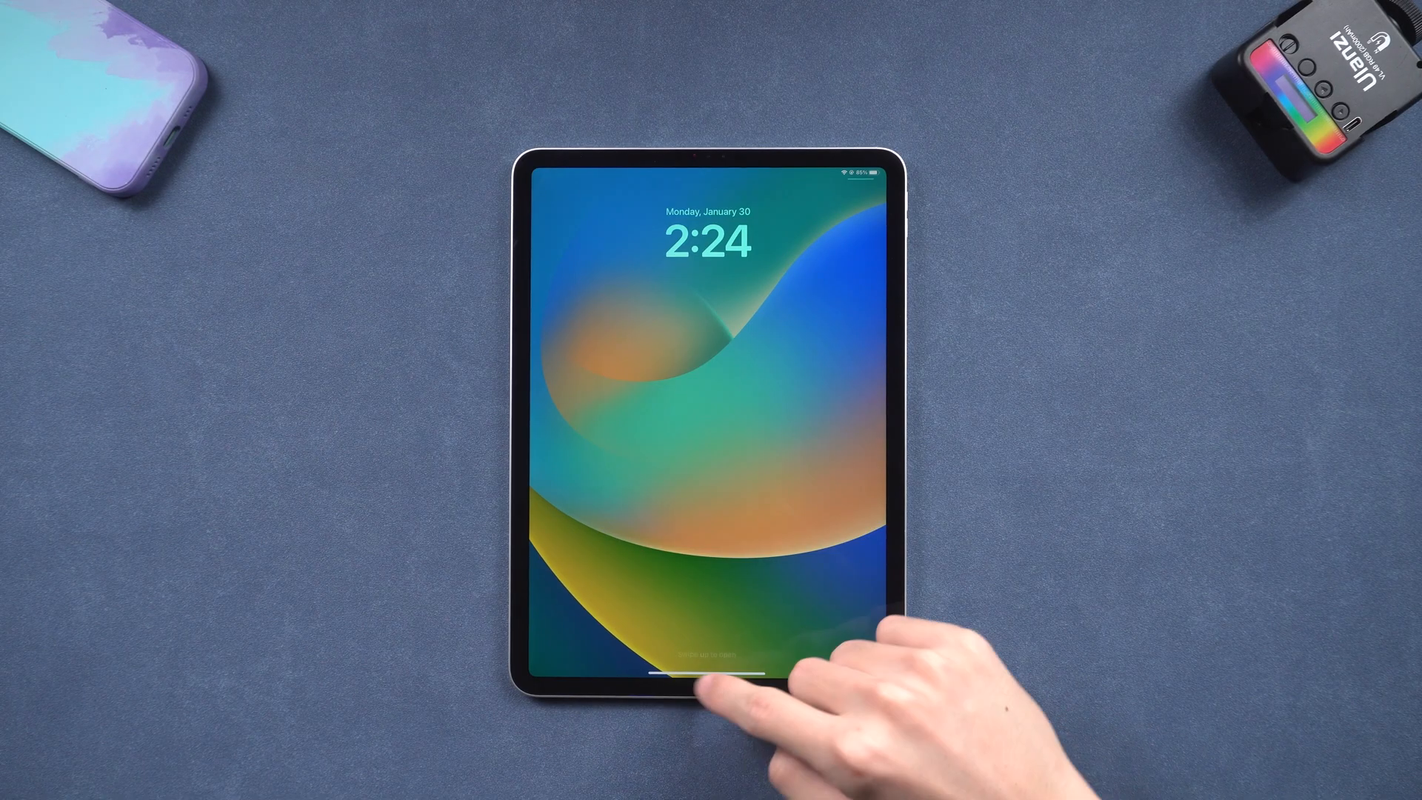
Swipe up on the iPad lock screen to unlock it
{"action": "left_click_drag", "start_coordinate": [690, 675], "coordinate": [689, 363]}
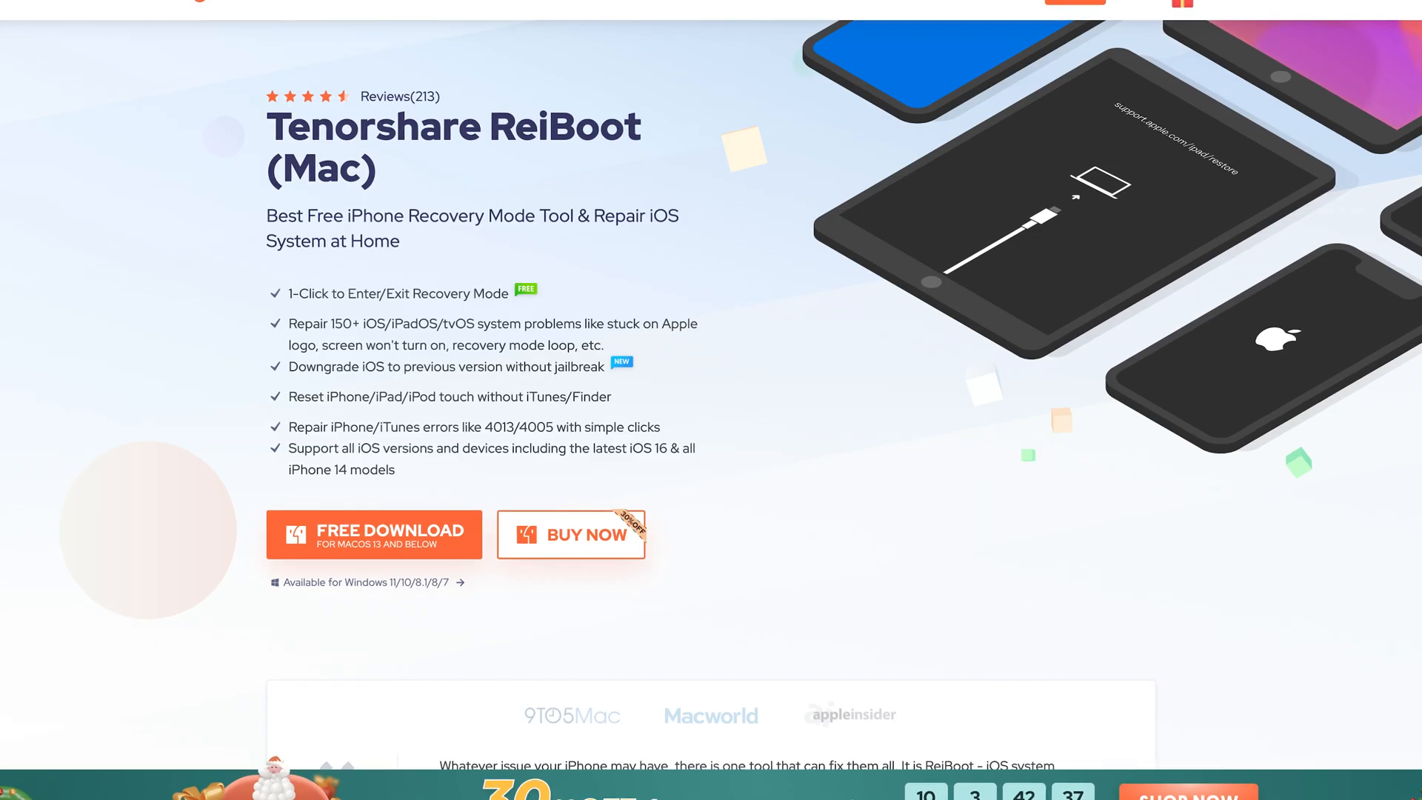
Scroll the ReiBoot (Mac) page down to the Free Download and Buy Now buttons
{"action": "scroll", "scroll_direction": "down", "scroll_amount": 3}
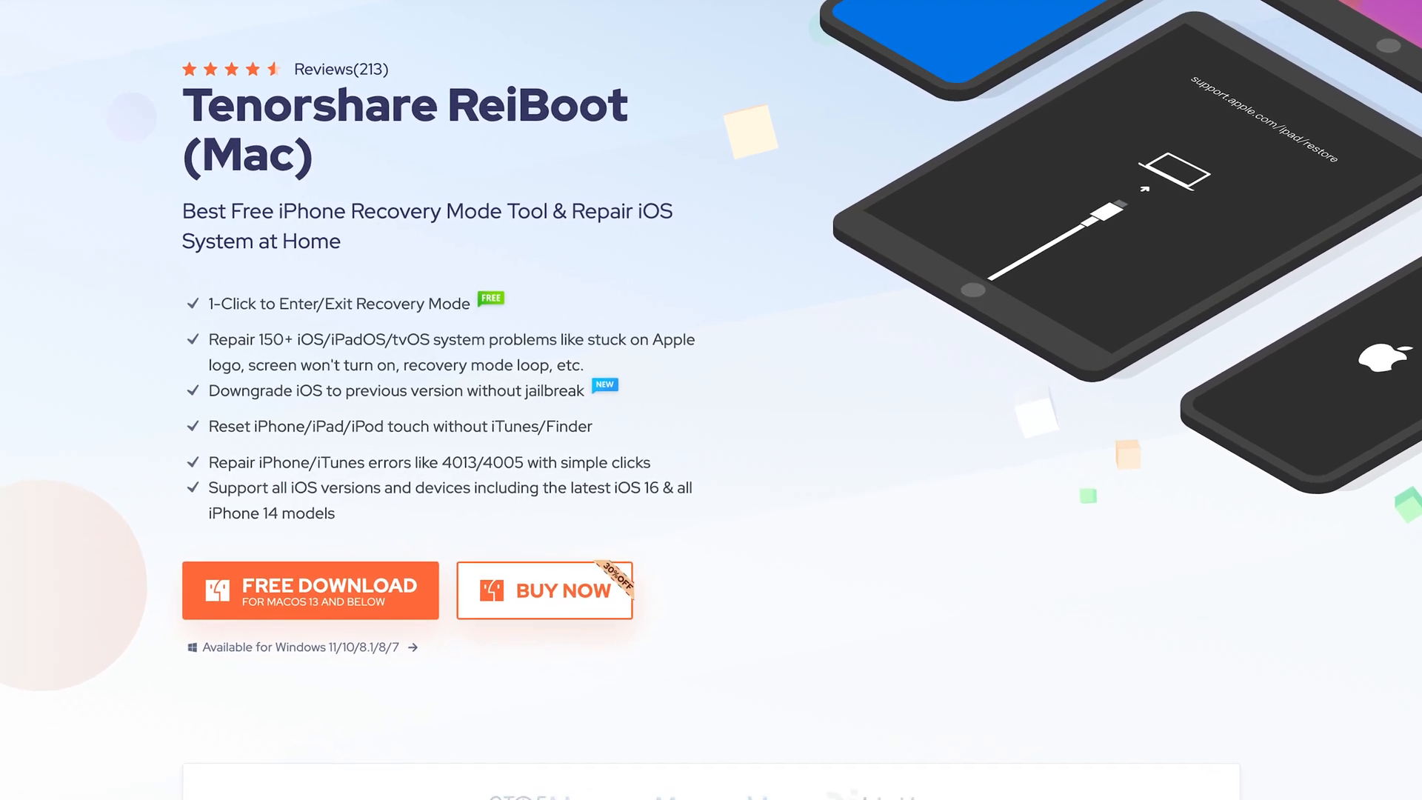
{"action": "scroll", "scroll_direction": "down", "scroll_amount": 3}
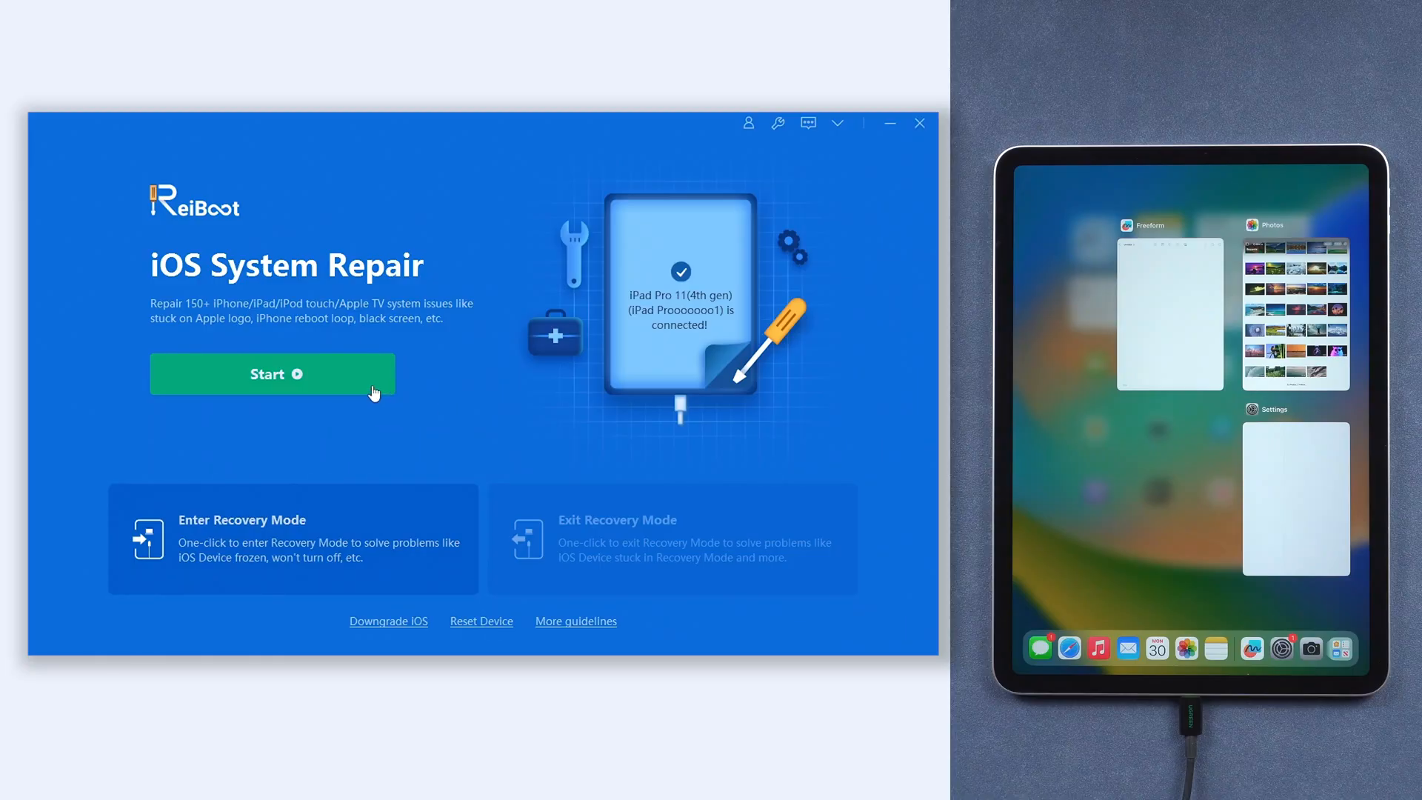
Start iOS System Repair with Standard Repair and download the iPadOS 16.3 firmware
{"action": "left_click", "coordinate": [272, 373]}
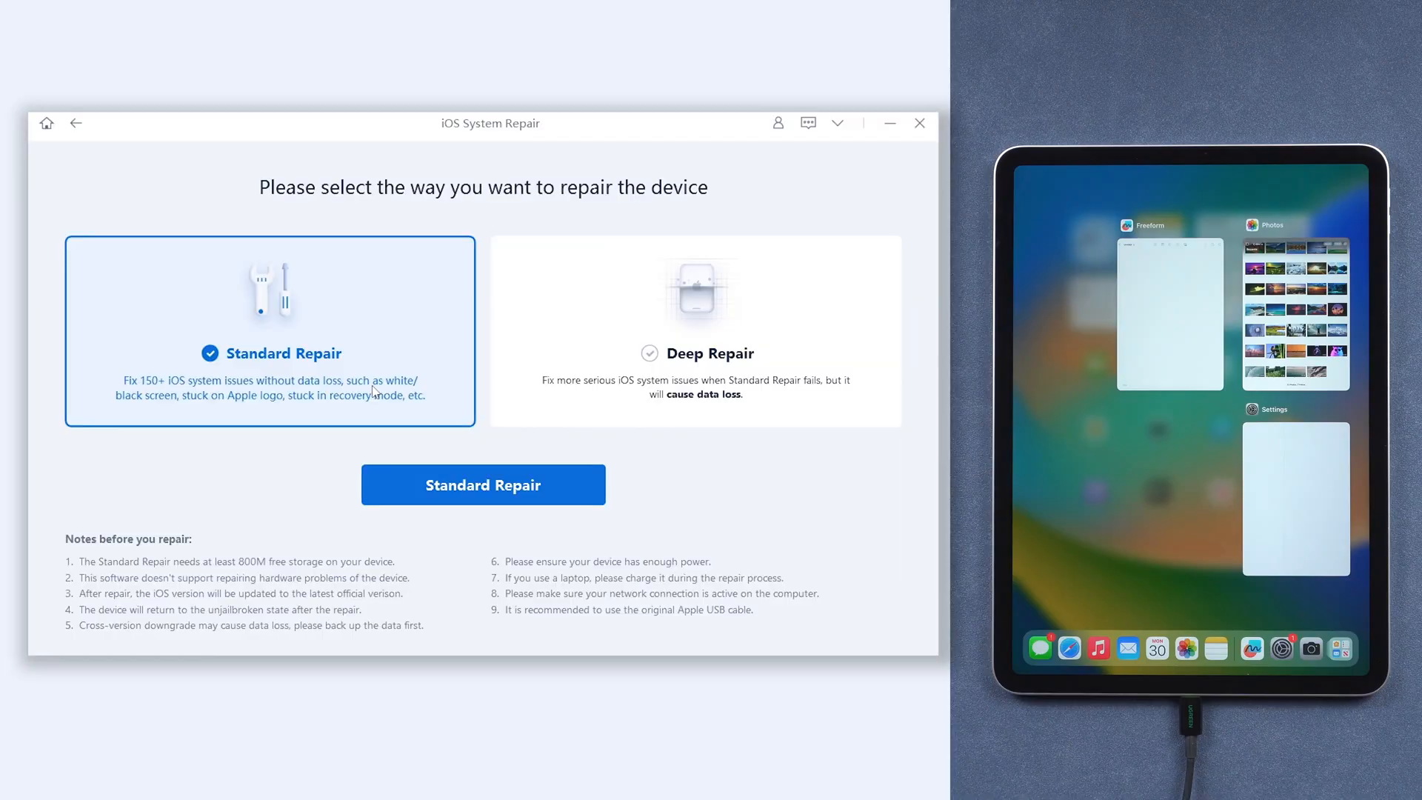
{"action": "left_click", "coordinate": [482, 484]}
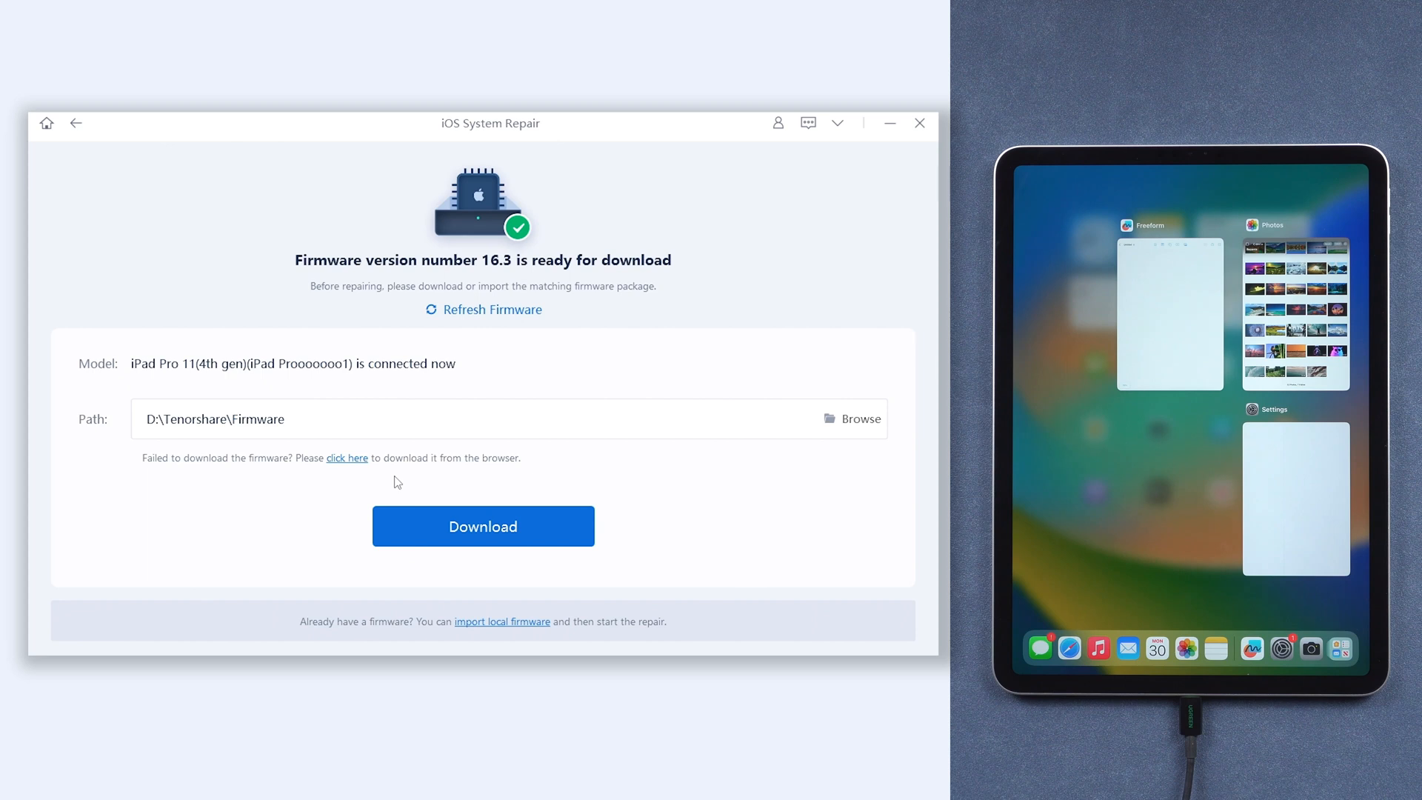
{"action": "left_click", "coordinate": [482, 526]}
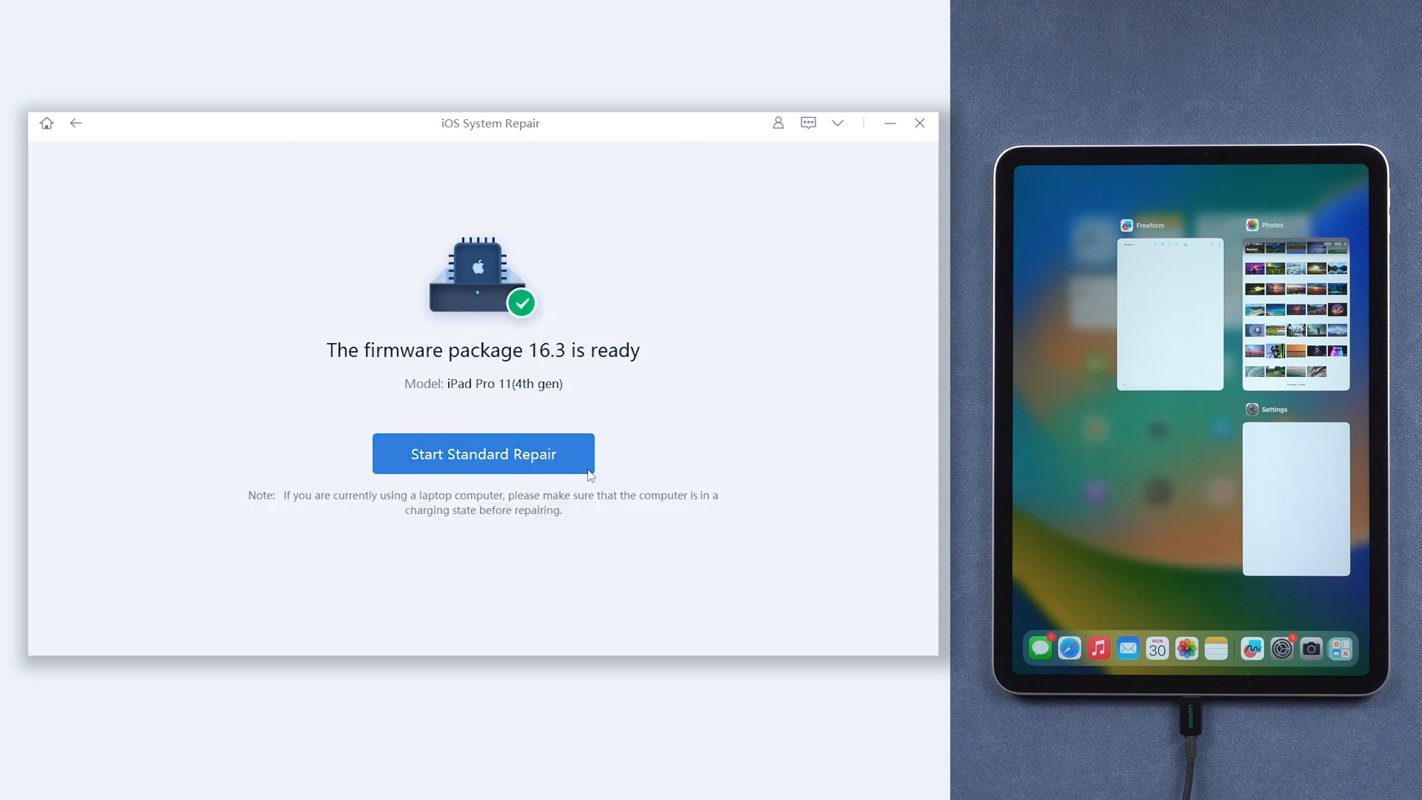
{"action": "left_click", "coordinate": [484, 453]}
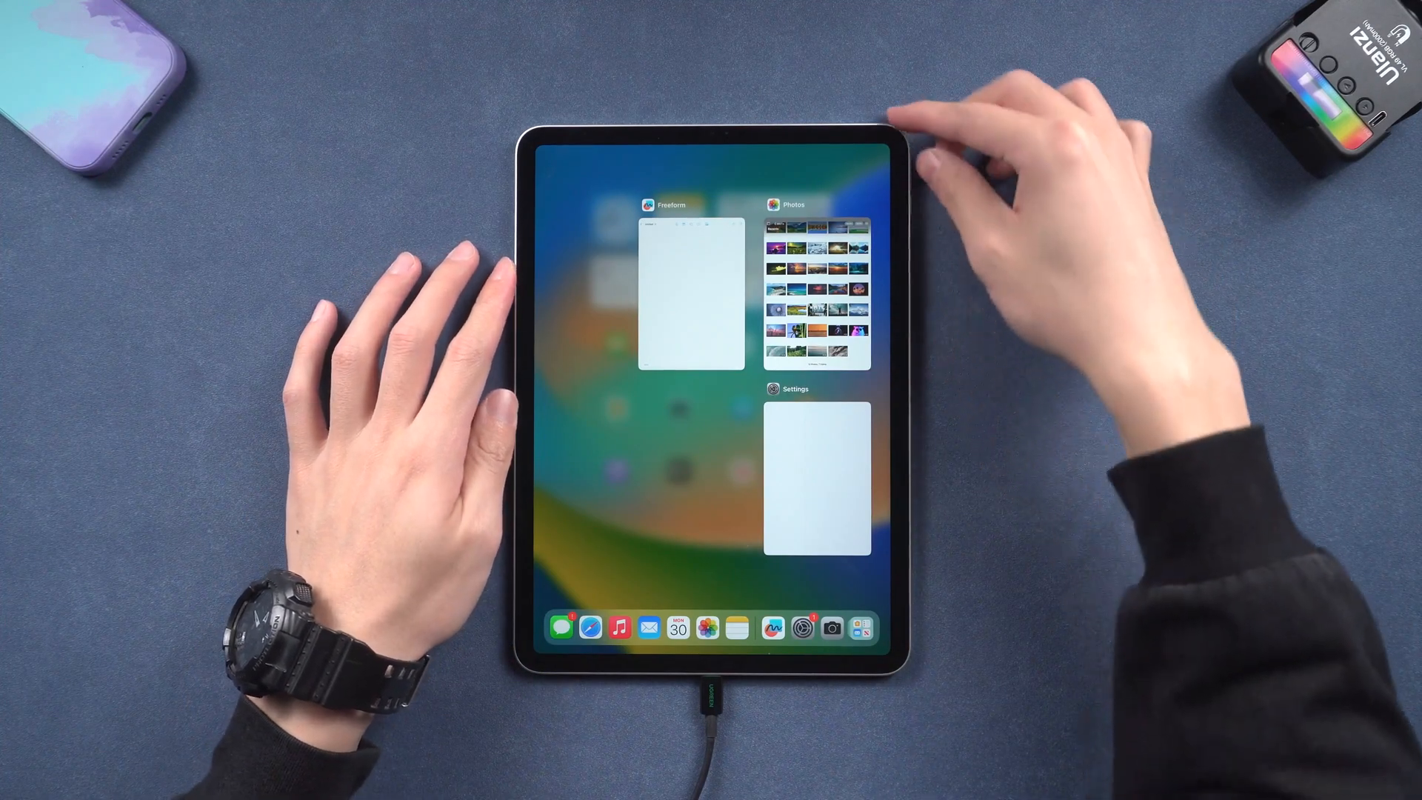
{"action": "mouse_move", "coordinate": [961, 109]}
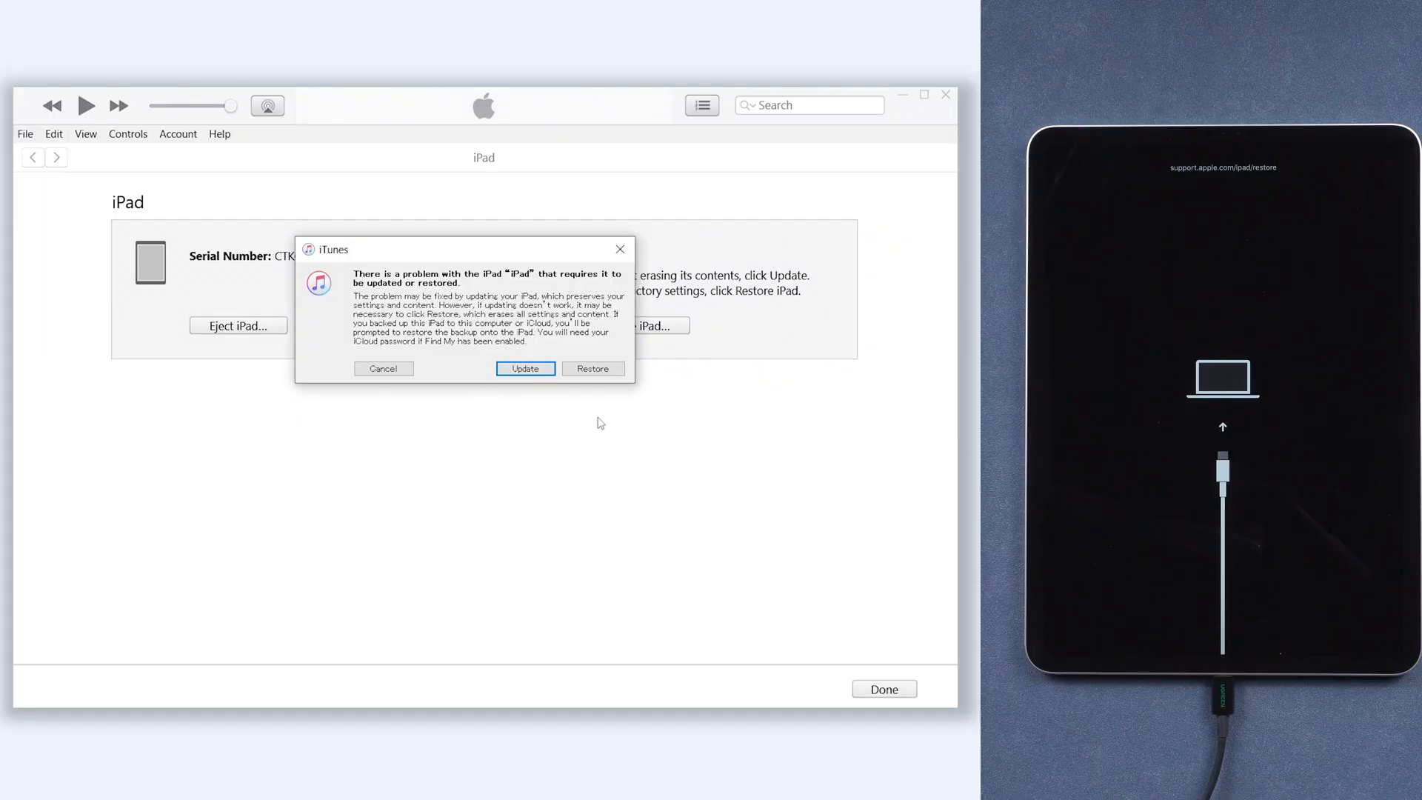
{"action": "mouse_move", "coordinate": [590, 412]}
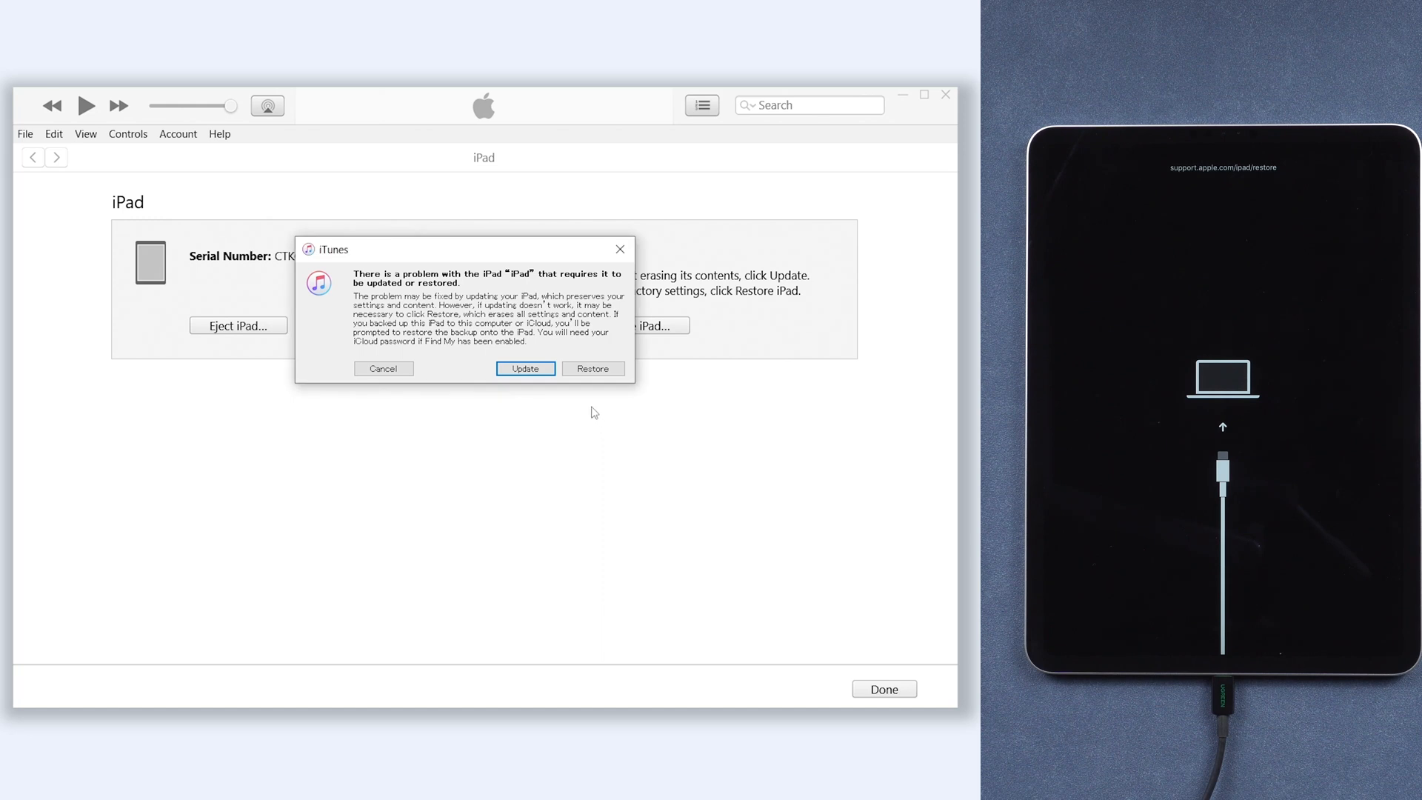
Choose Update in the iTunes dialog to repair the iPad keeping its content
{"action": "left_click", "coordinate": [383, 368]}
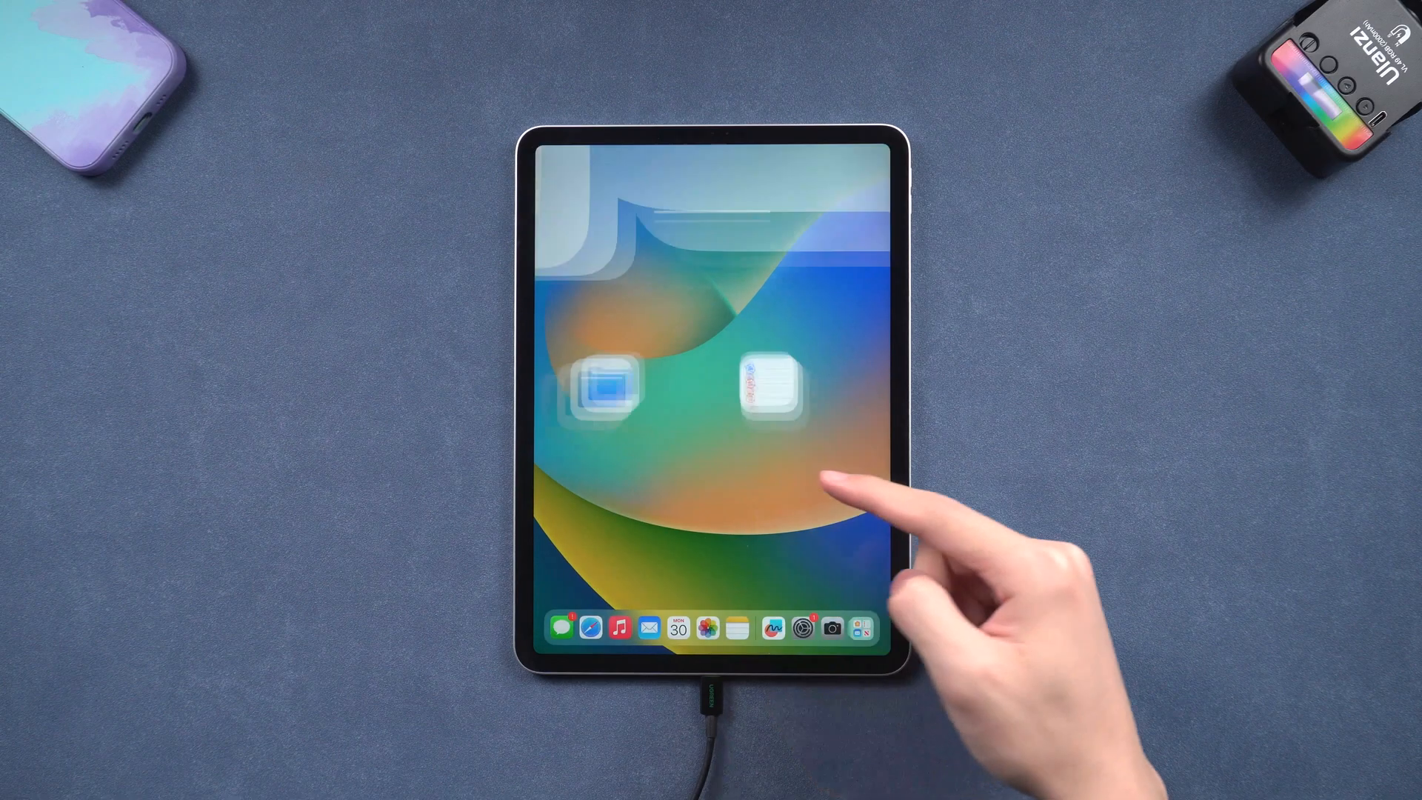
Swipe across the home screen pages and launch Photos from the Dock
{"action": "scroll", "scroll_direction": "left", "scroll_amount": 3}
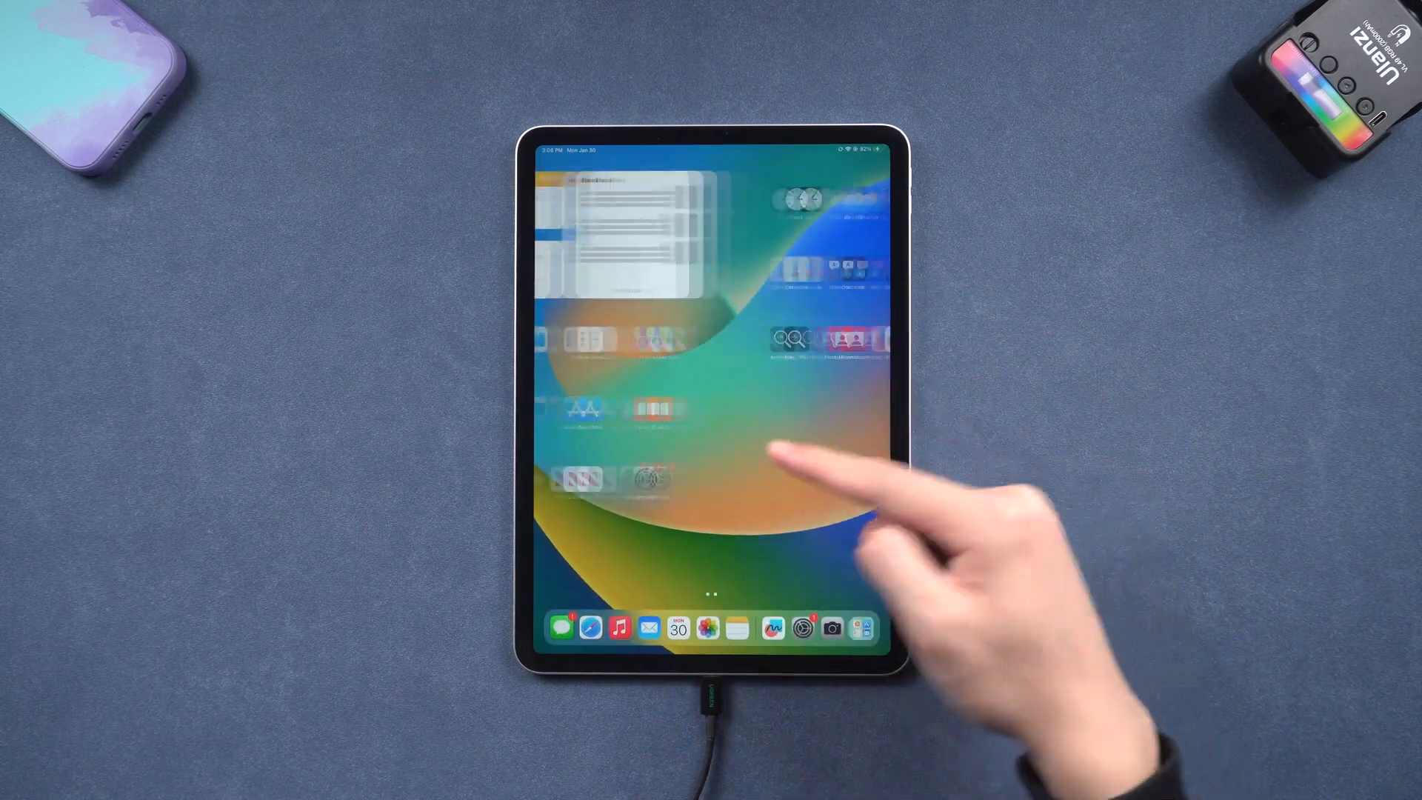
{"action": "left_click", "coordinate": [737, 627]}
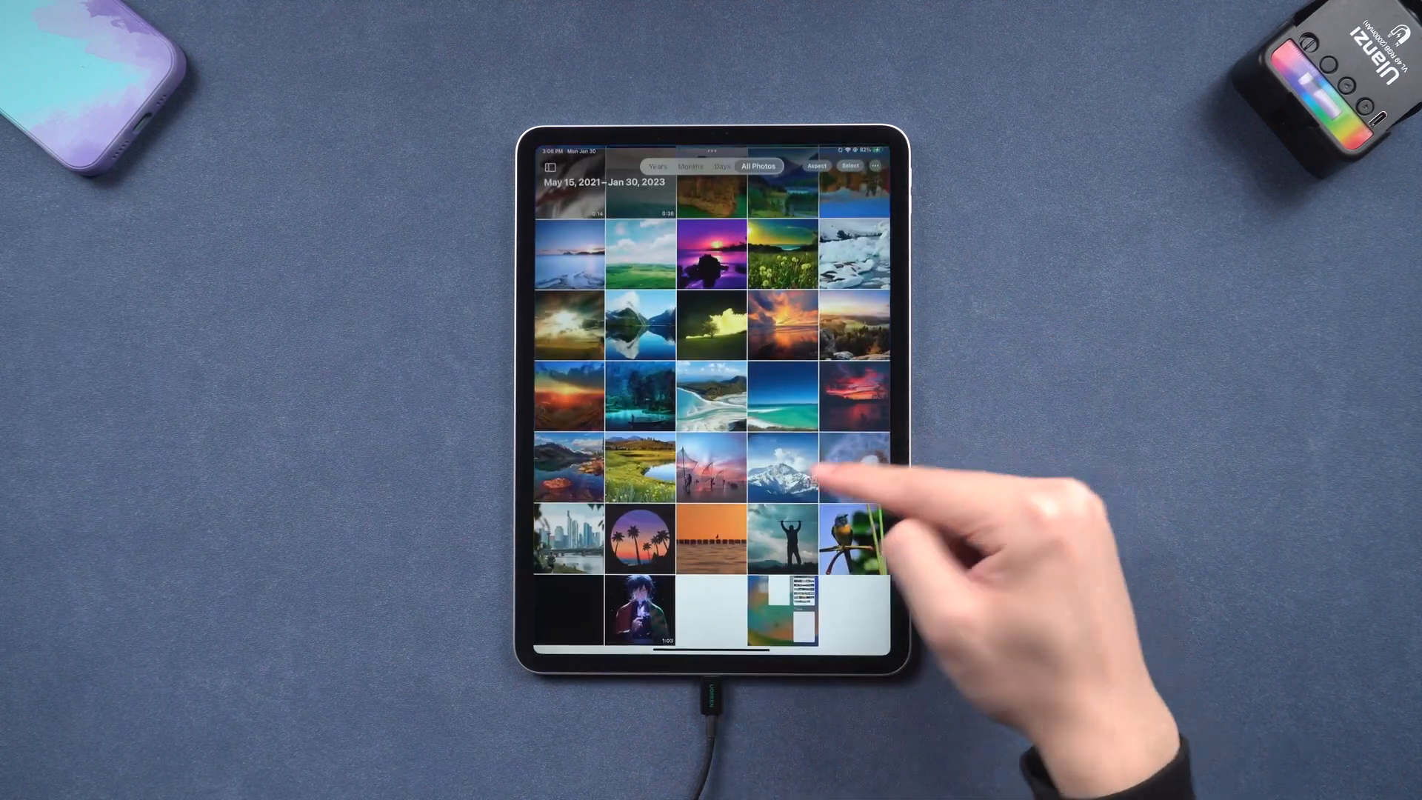